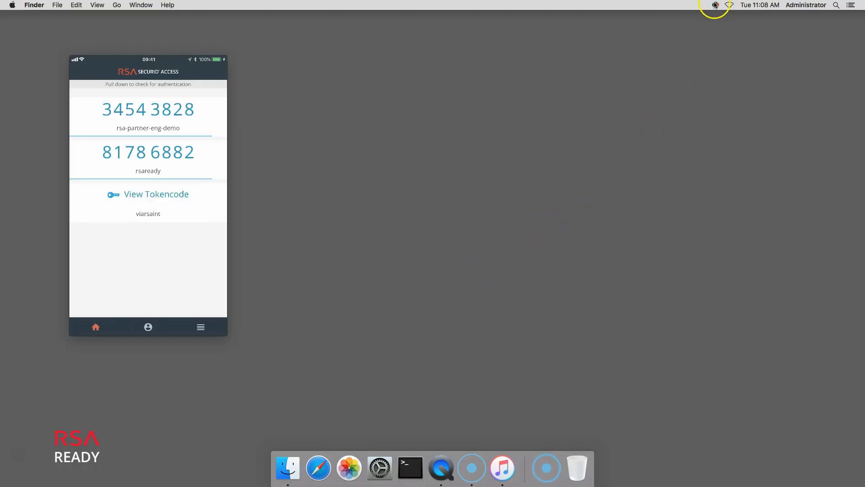
# - Open GlobalProtect from the menu bar and connect to portal vm2219.pe.rsa.net
pyautogui.click(716, 5)
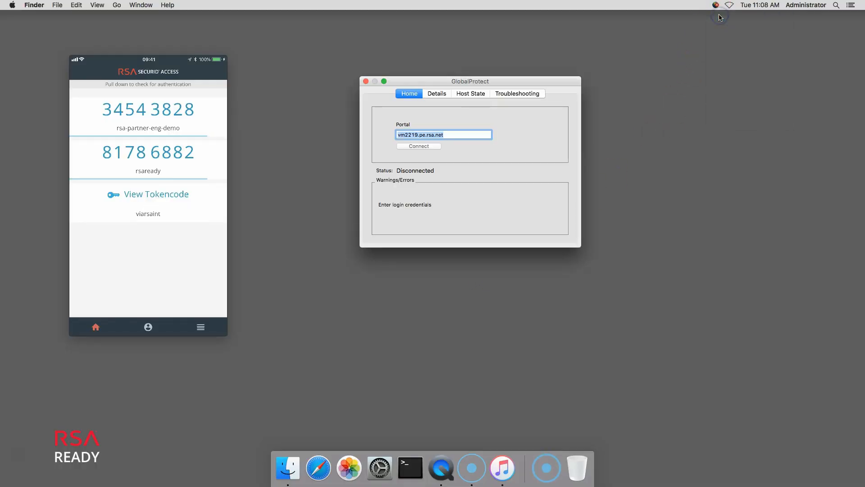
pyautogui.click(418, 145)
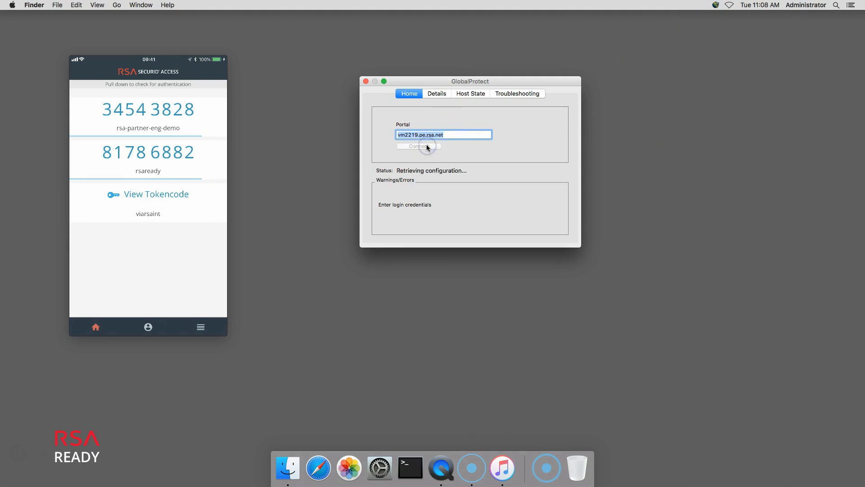
# - Log in to the portal as user peter with the password
pyautogui.click(418, 146)
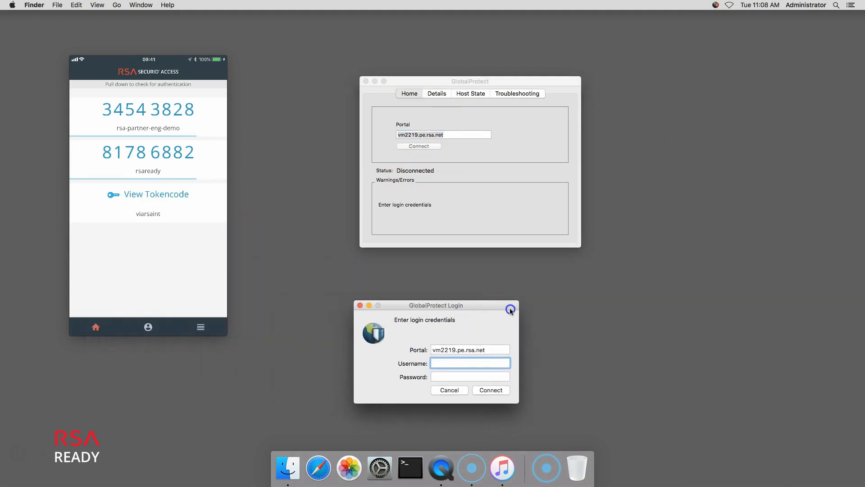
pyautogui.write('peter')
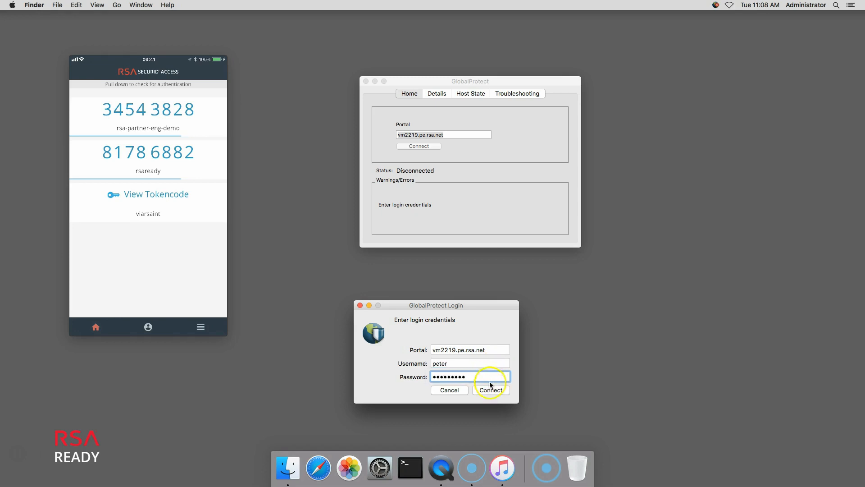
pyautogui.click(490, 390)
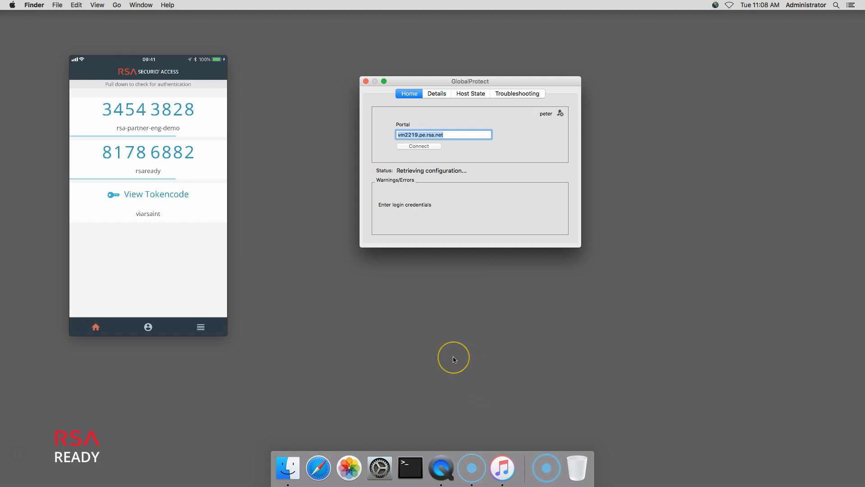
# - Enter 1 at the multi-factor prompt to request push approval
pyautogui.click(418, 146)
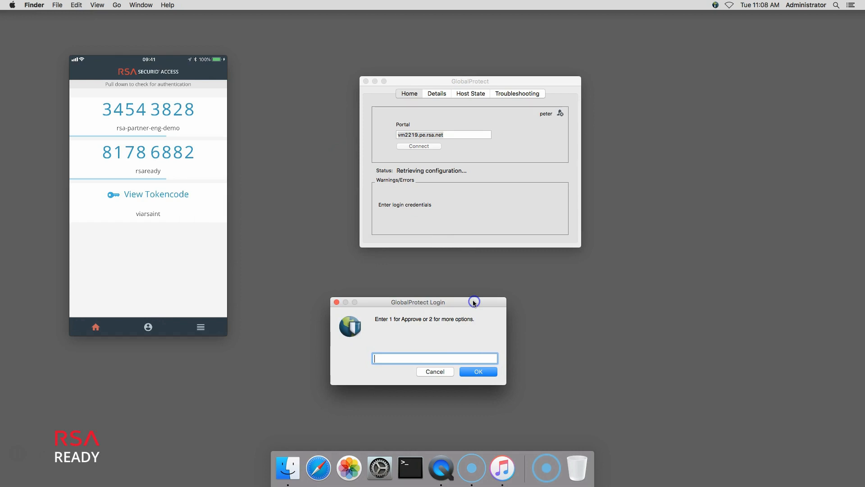
pyautogui.write('1')
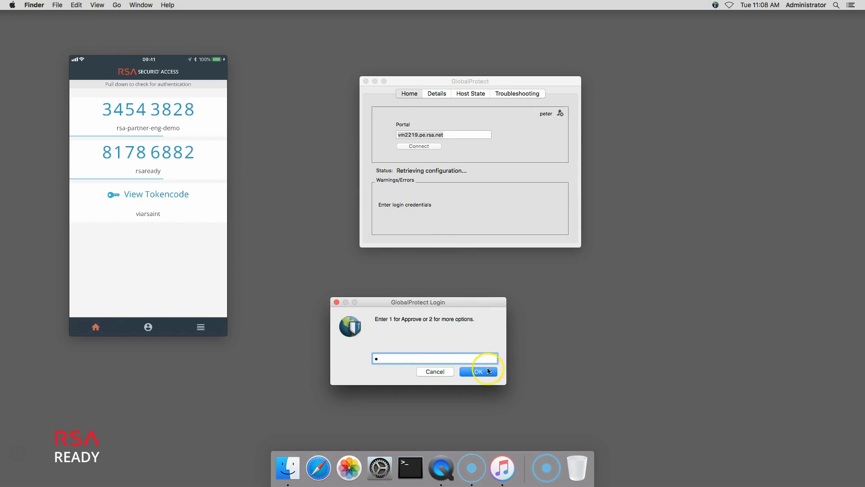
pyautogui.click(478, 371)
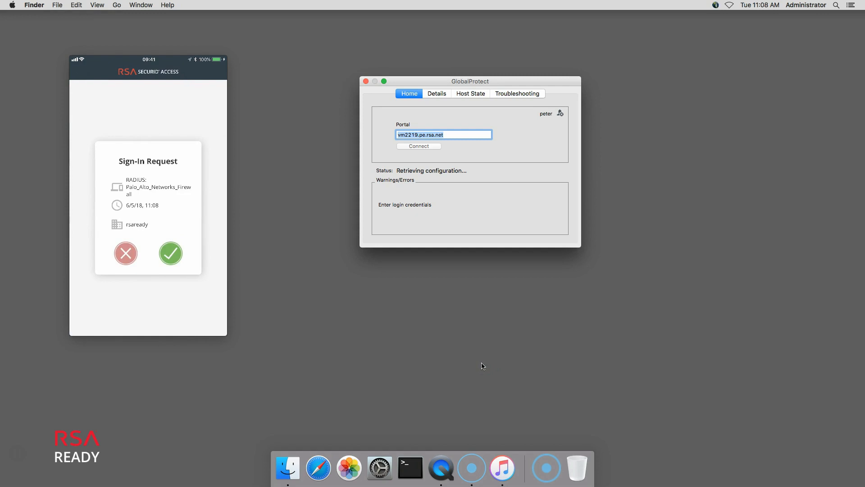
# - Approve the Palo_Alto_Networks_Firewall sign-in request in RSA SecurID Access
pyautogui.click(170, 253)
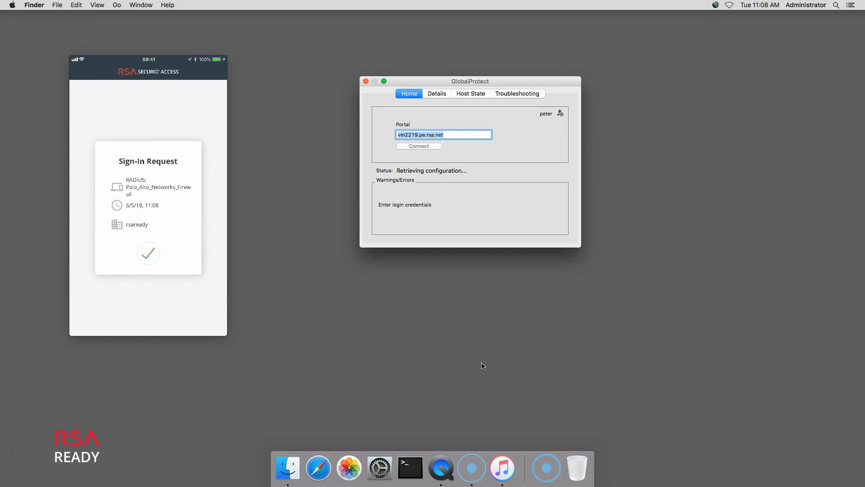
pyautogui.click(148, 253)
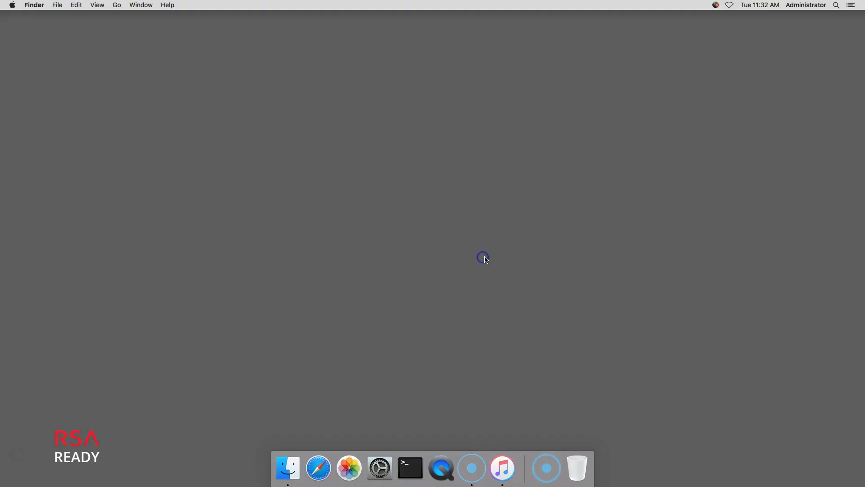
# - Start a new GlobalProtect connection to the portal from the menu bar
pyautogui.click(715, 5)
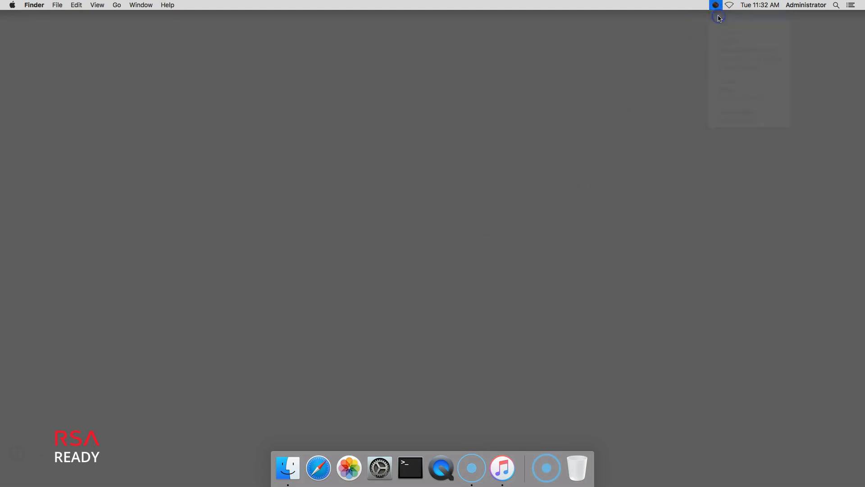
pyautogui.click(715, 5)
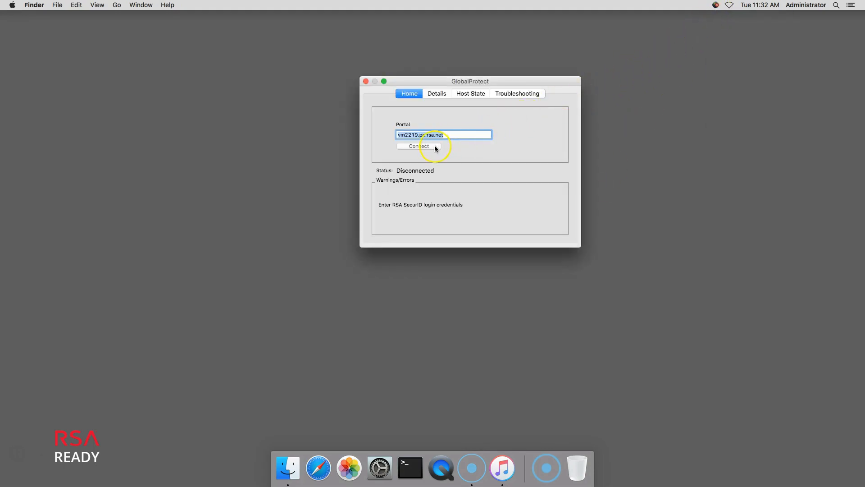
pyautogui.click(418, 146)
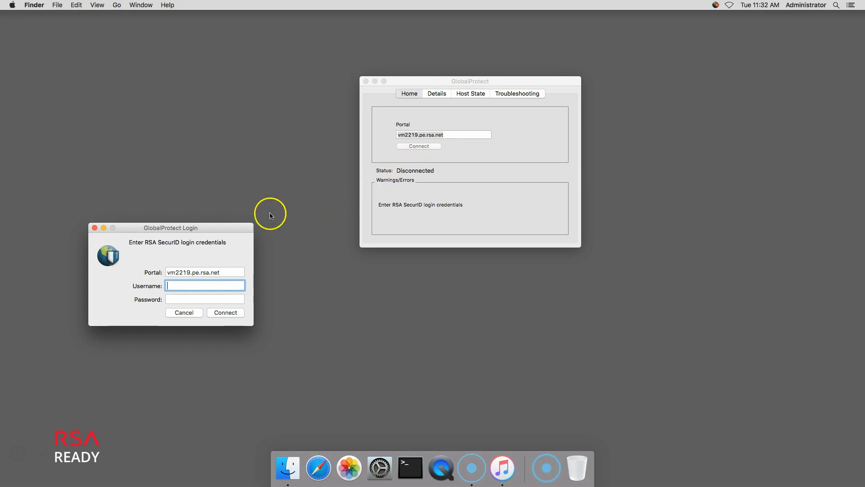
# - Submit username peter with the SecurID passcode in the repositioned login dialog
pyautogui.moveTo(170, 227); pyautogui.dragTo(414, 278)
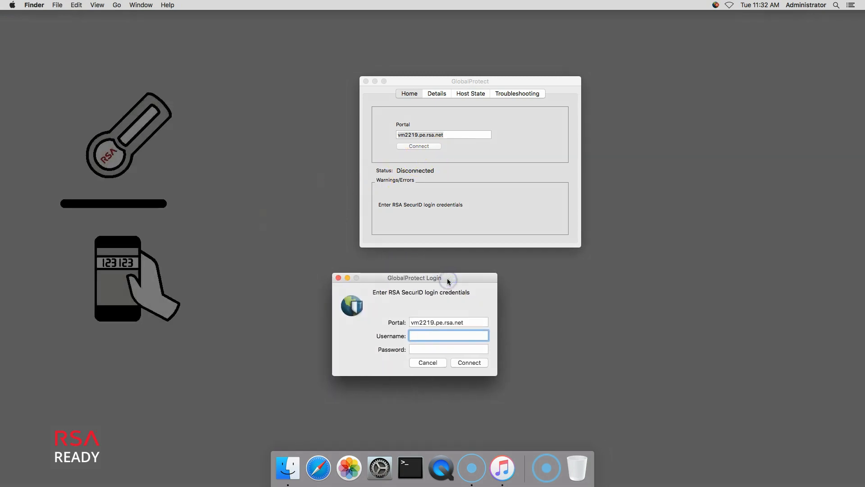
pyautogui.write('peter')
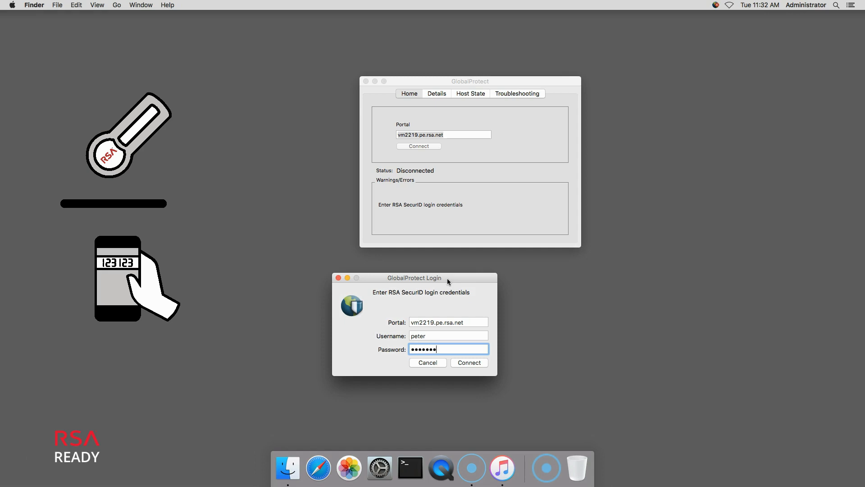
pyautogui.write('••')
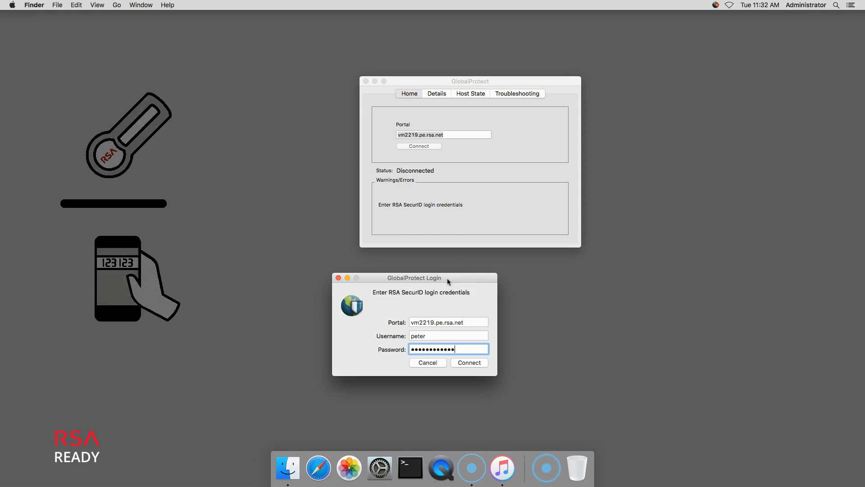
pyautogui.click(468, 363)
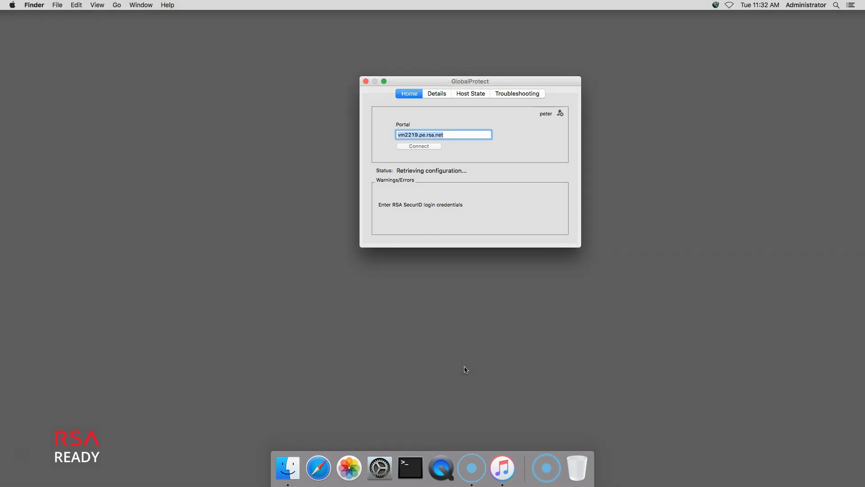